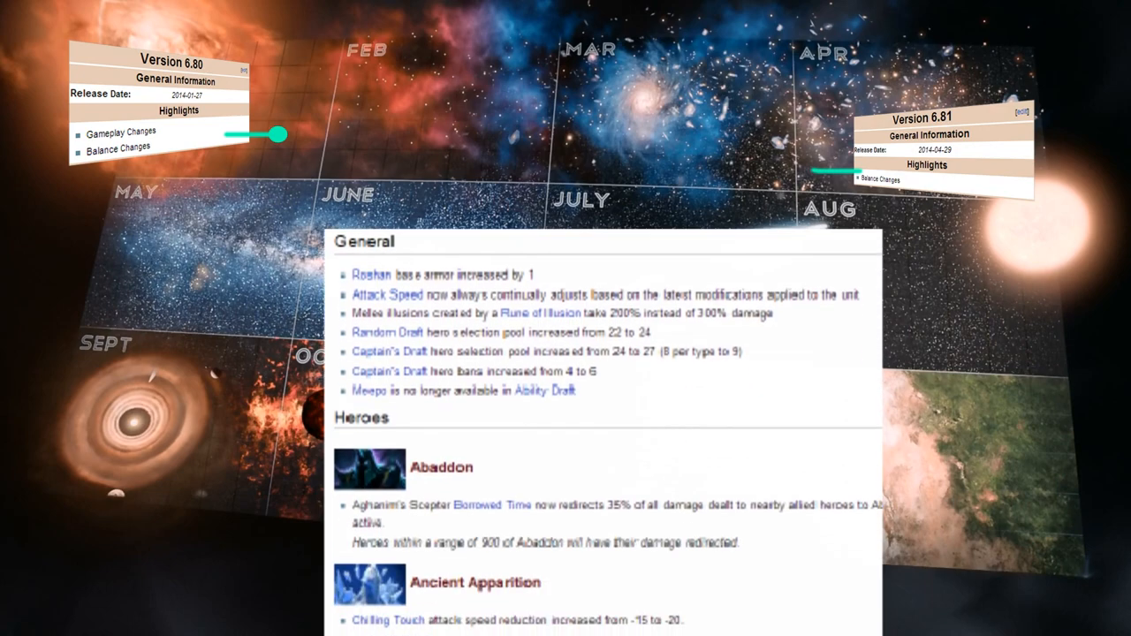
scroll("down", 3)
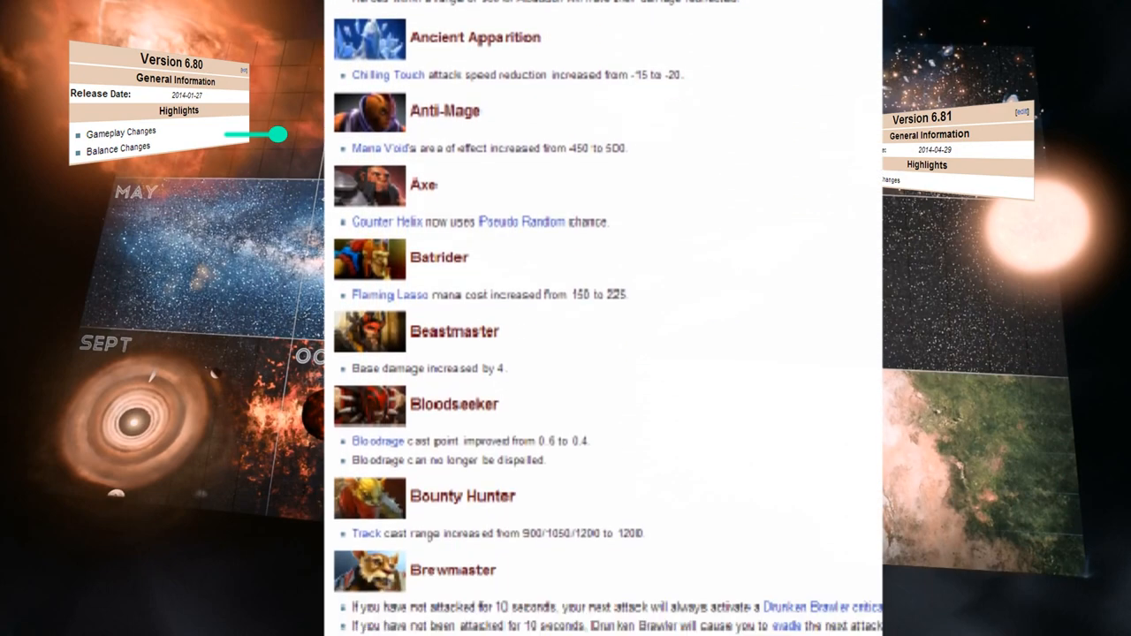